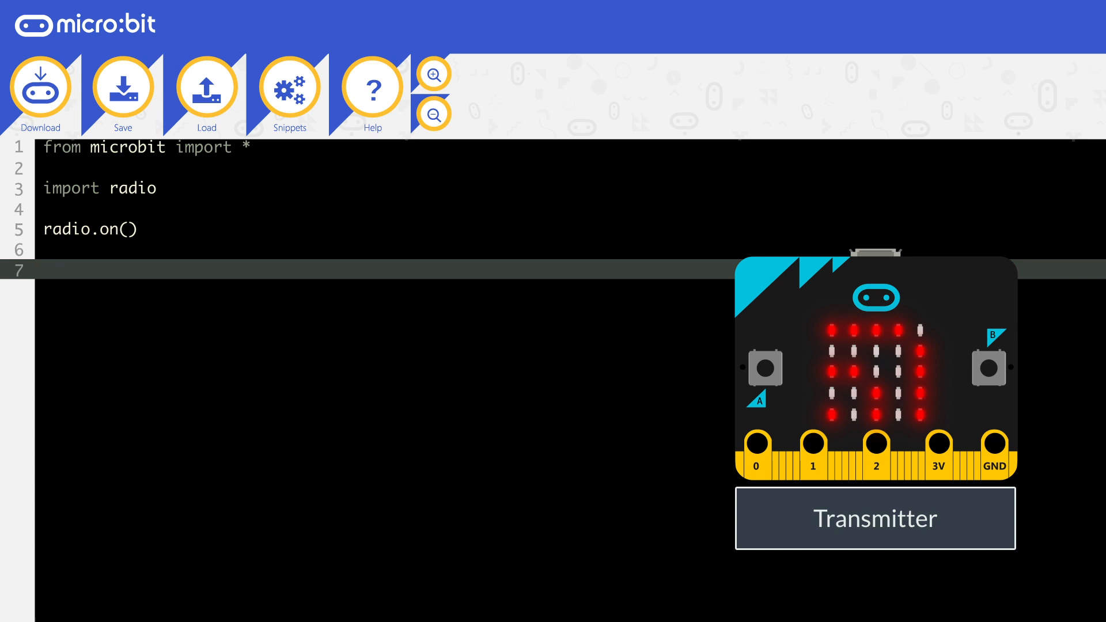
Step: Begin a radio.send('Hel... line in the transmitter script to send a greeting message
type("radio.s")
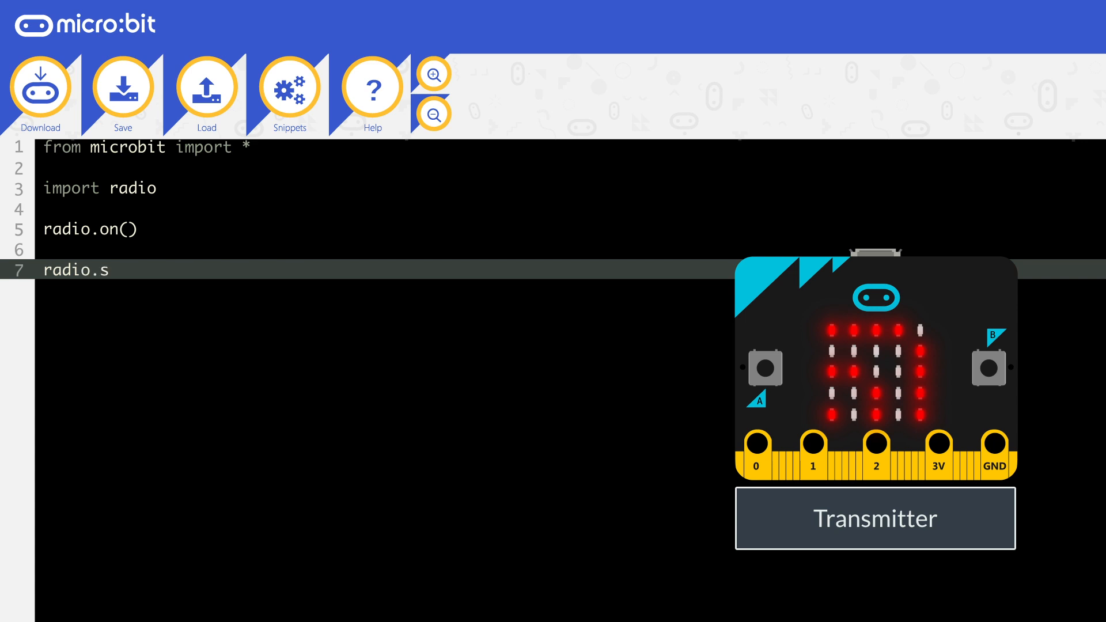
type("end('Hel")
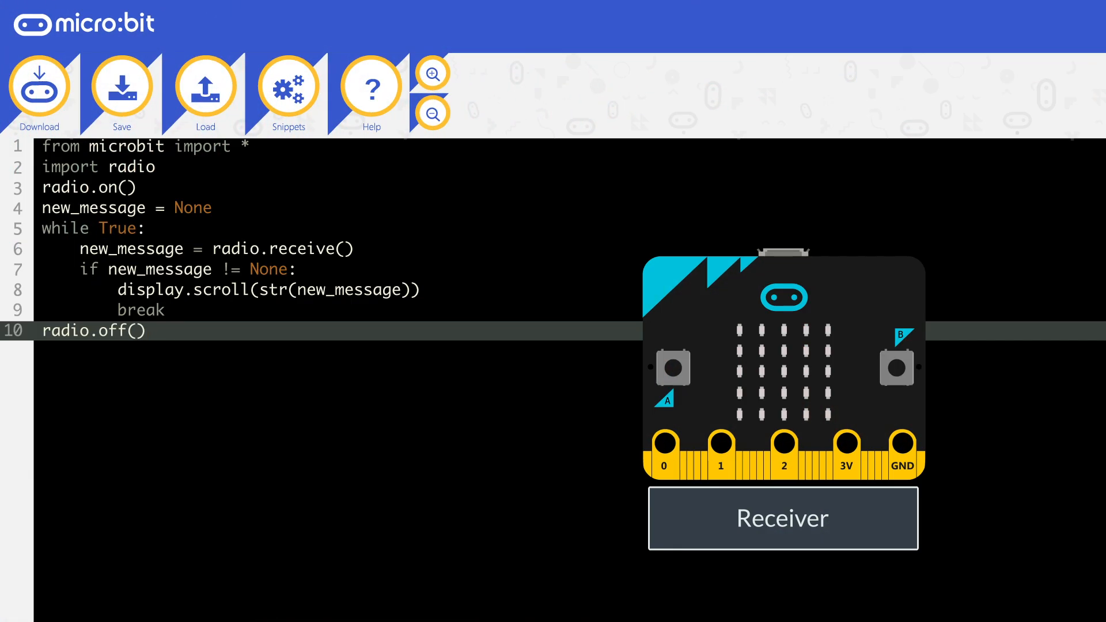
double_click(283, 249)
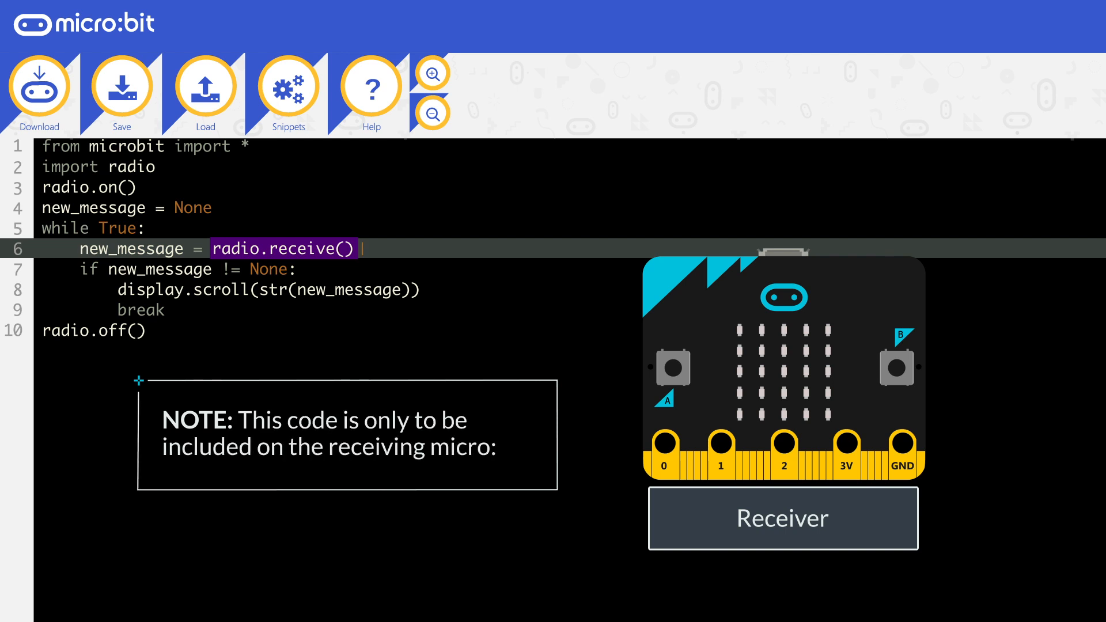
type("bit.")
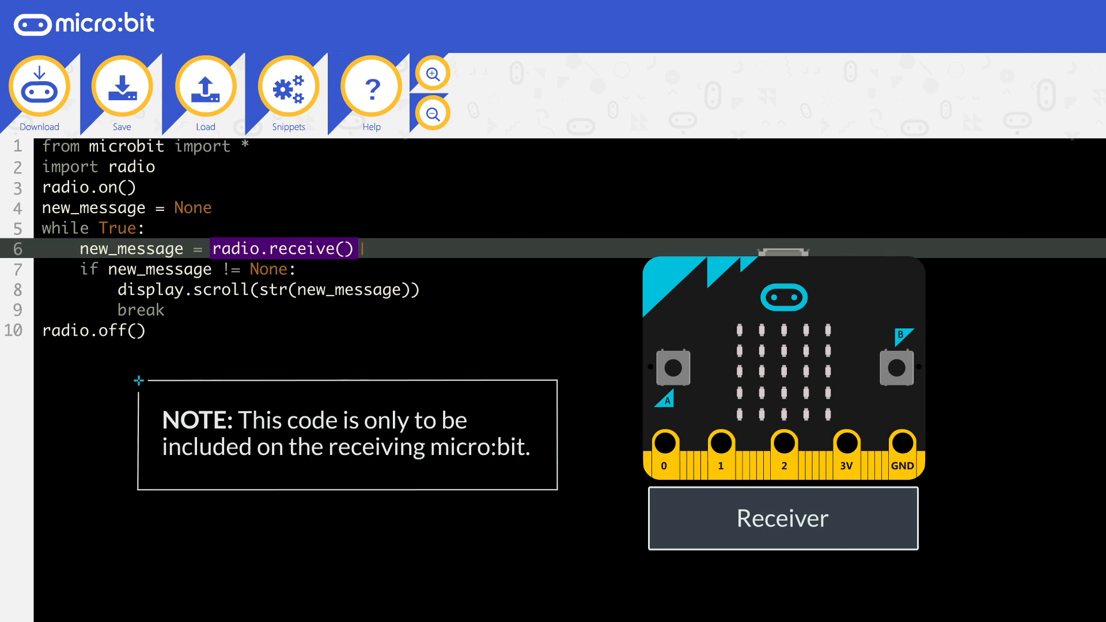